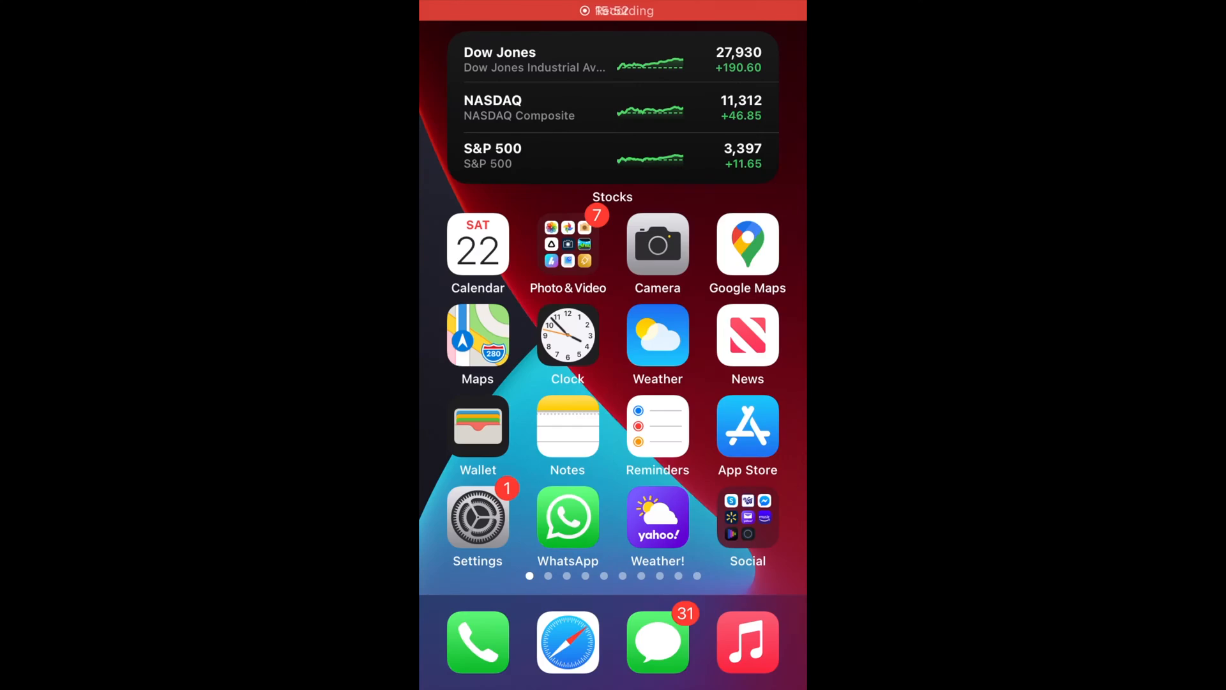
Launch the Settings app and scroll down to the Privacy section.
{"action": "left_click", "coordinate": [477, 516]}
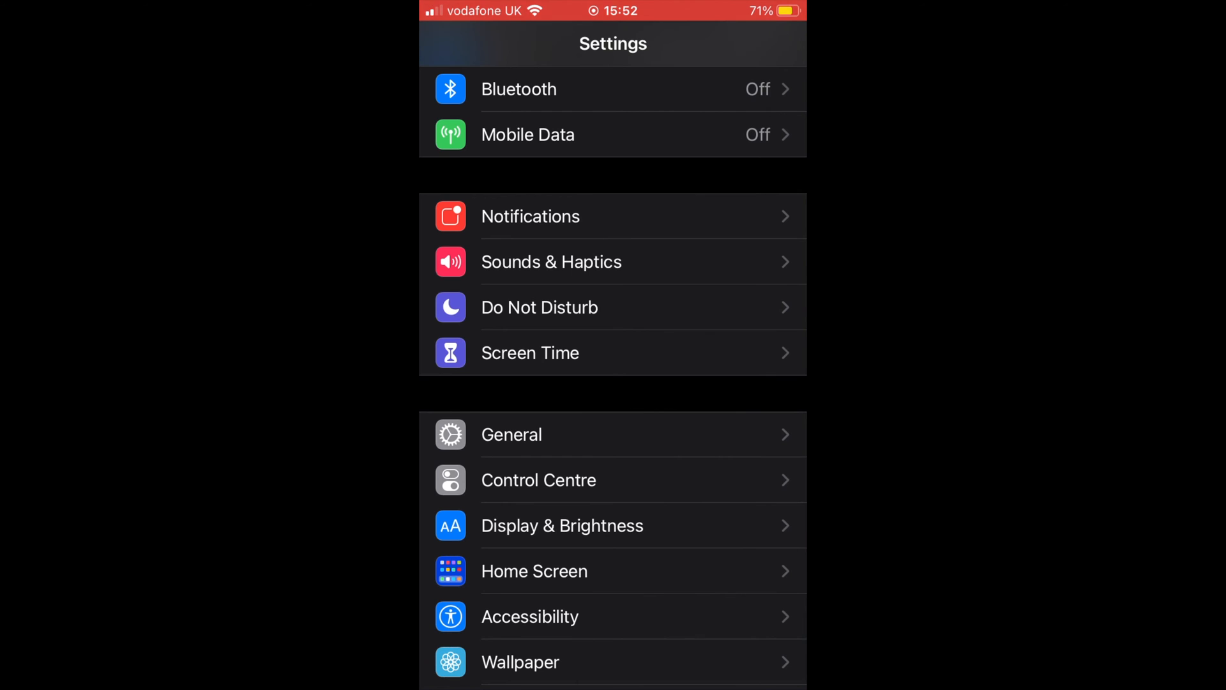
{"action": "scroll", "scroll_direction": "down", "scroll_amount": 3}
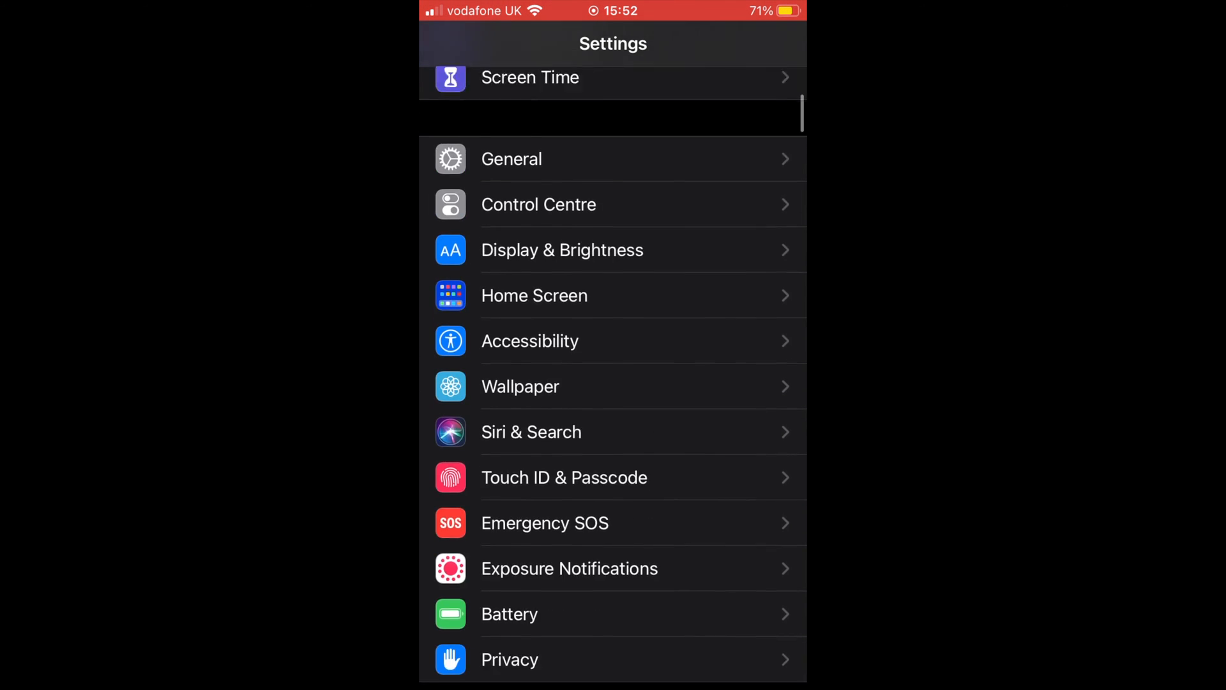
{"action": "scroll", "scroll_direction": "down", "scroll_amount": 3}
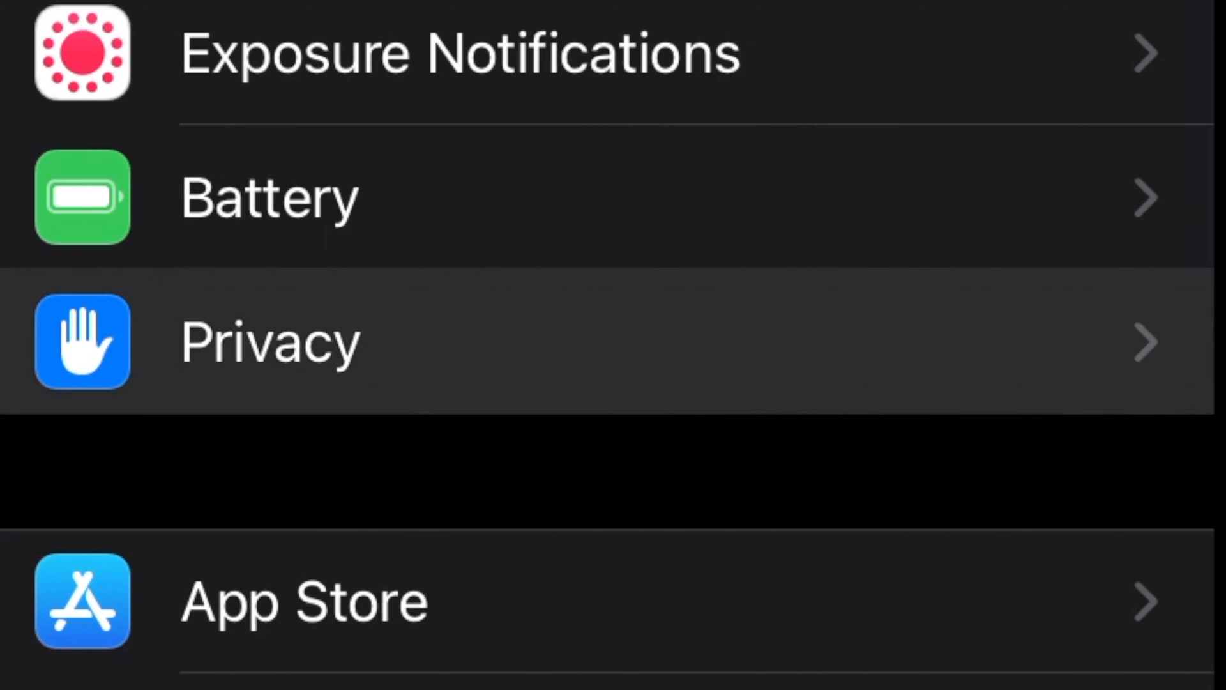
Go through Privacy to Google Maps' Location Services permission page.
{"action": "left_click", "coordinate": [269, 341]}
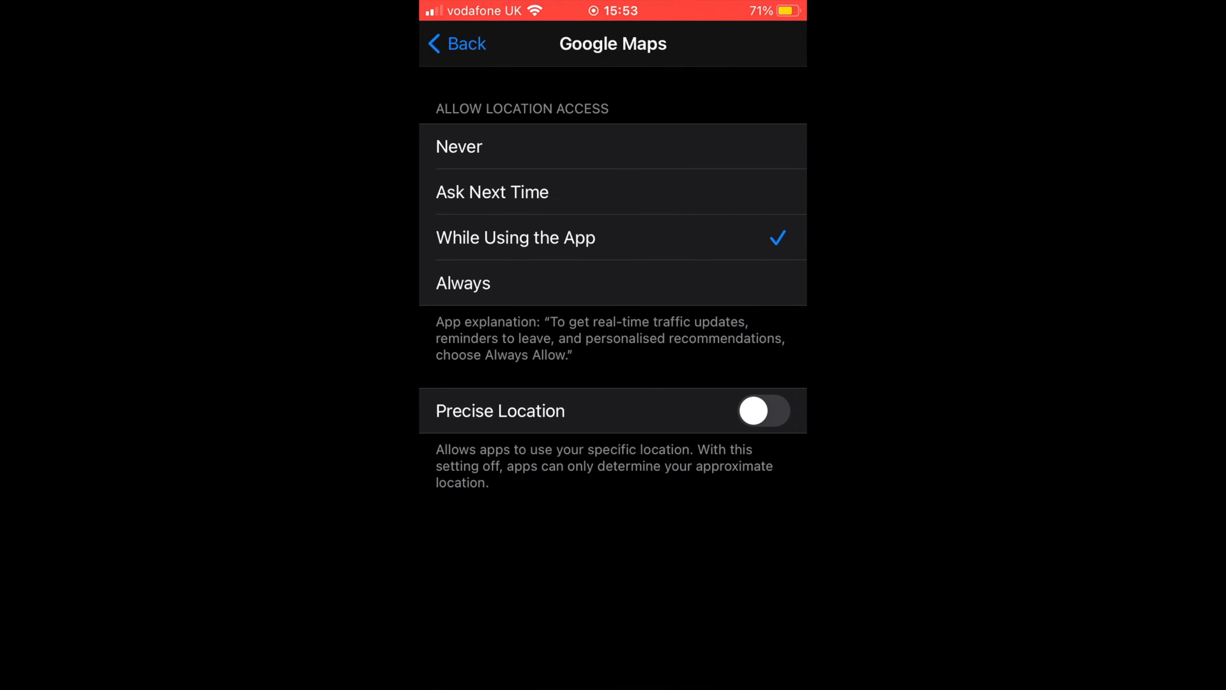
Switch on Precise Location for Google Maps, back out to Privacy, and go home.
{"action": "left_click", "coordinate": [764, 411]}
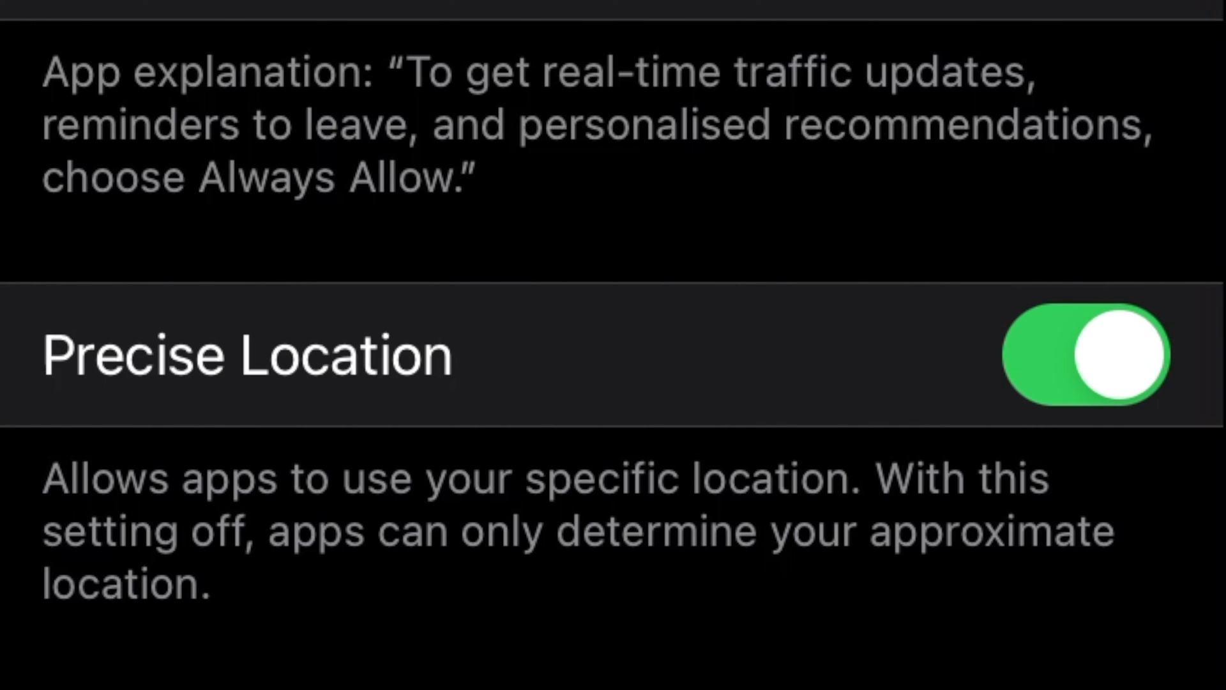
{"action": "left_click", "coordinate": [468, 43]}
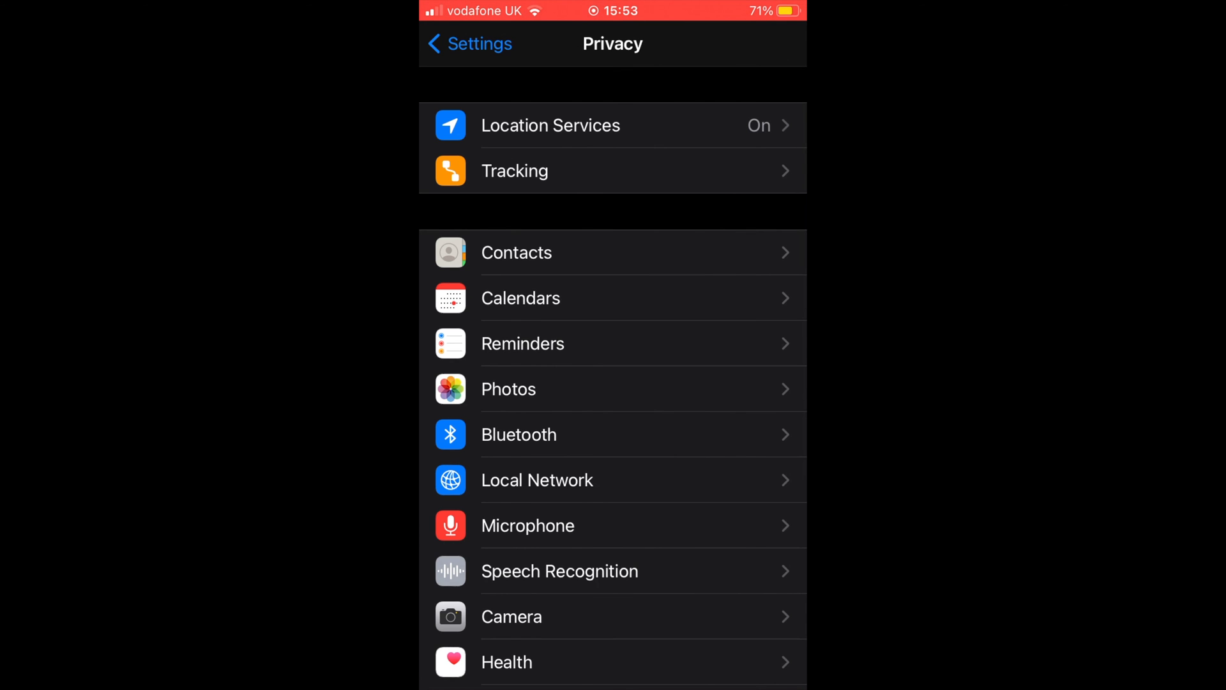
{"action": "key", "text": "home"}
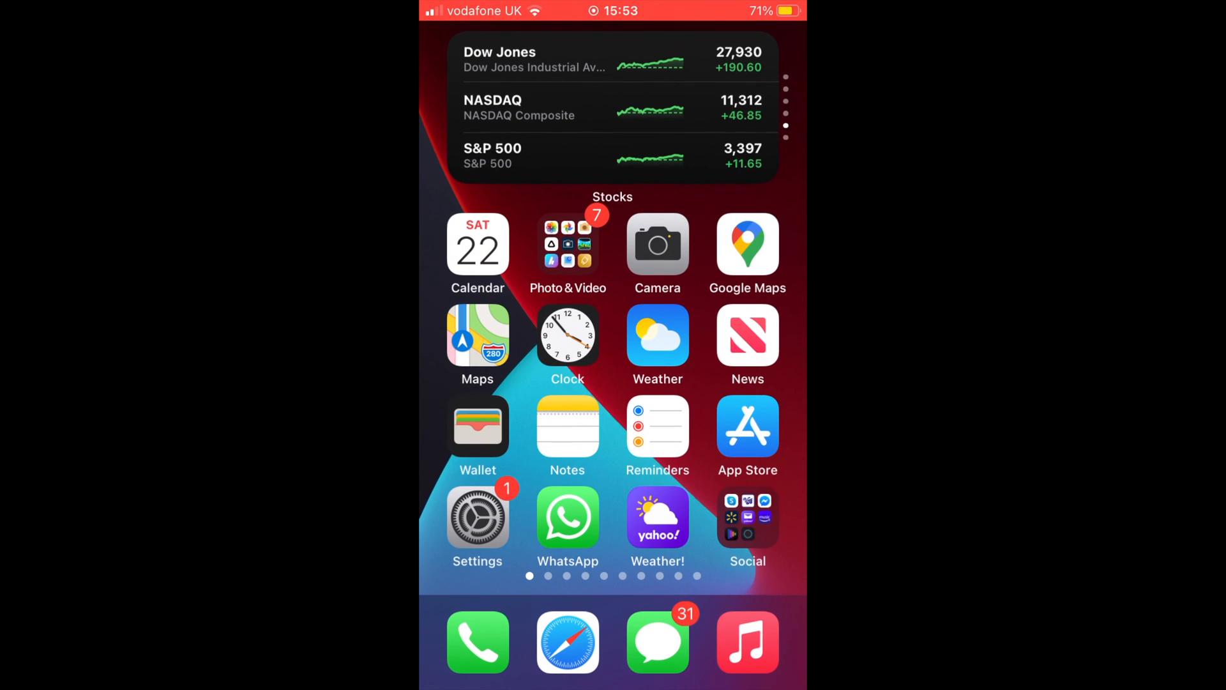